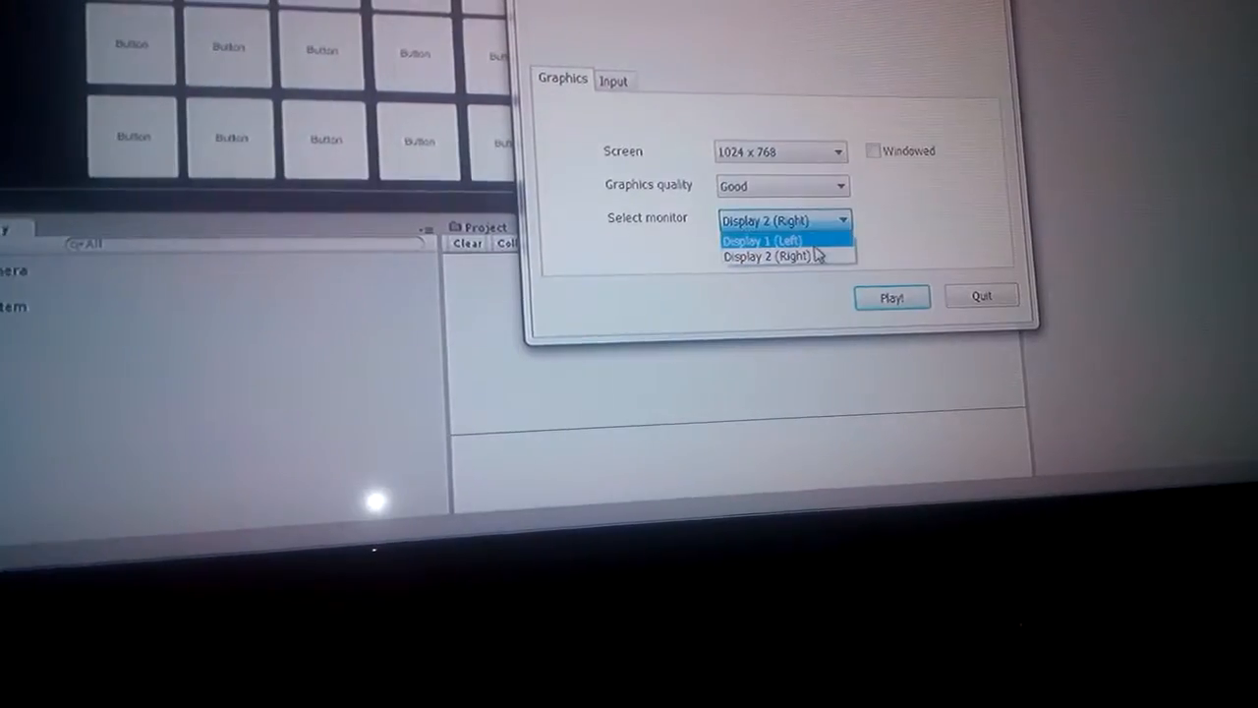
Step: In the launcher, pick Display 1 (Left) as the monitor and enable Windowed mode
click(762, 241)
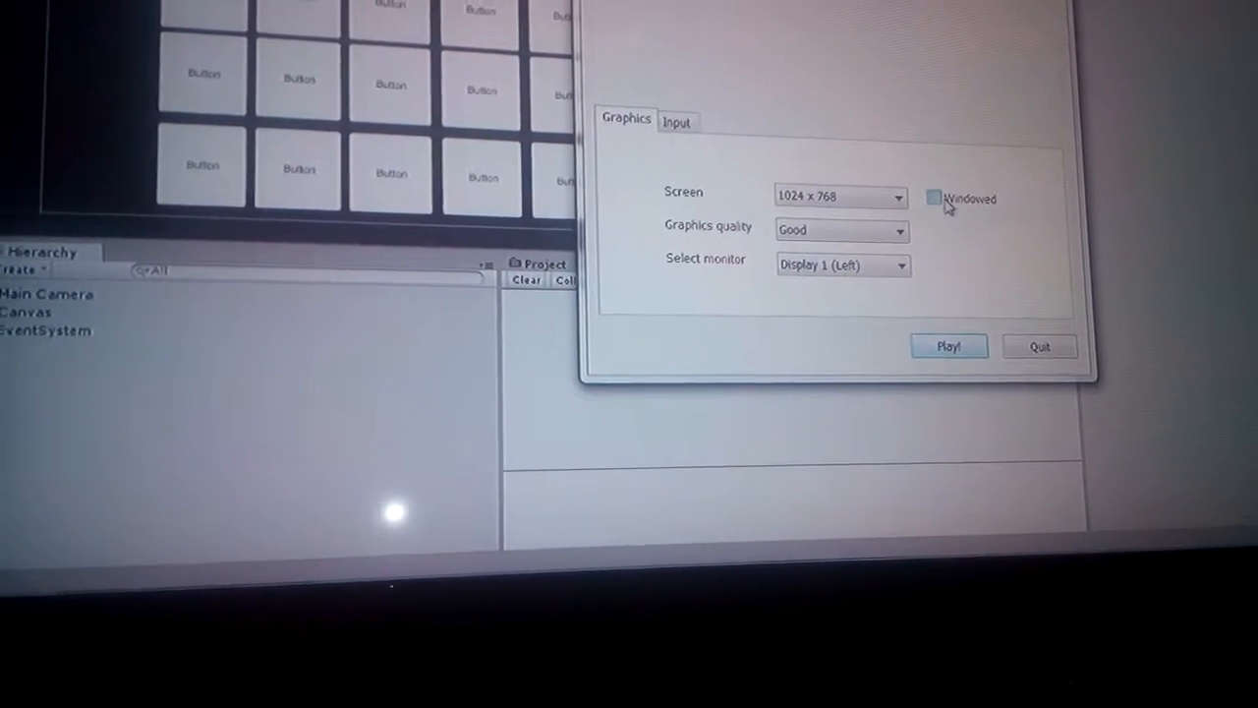
click(948, 346)
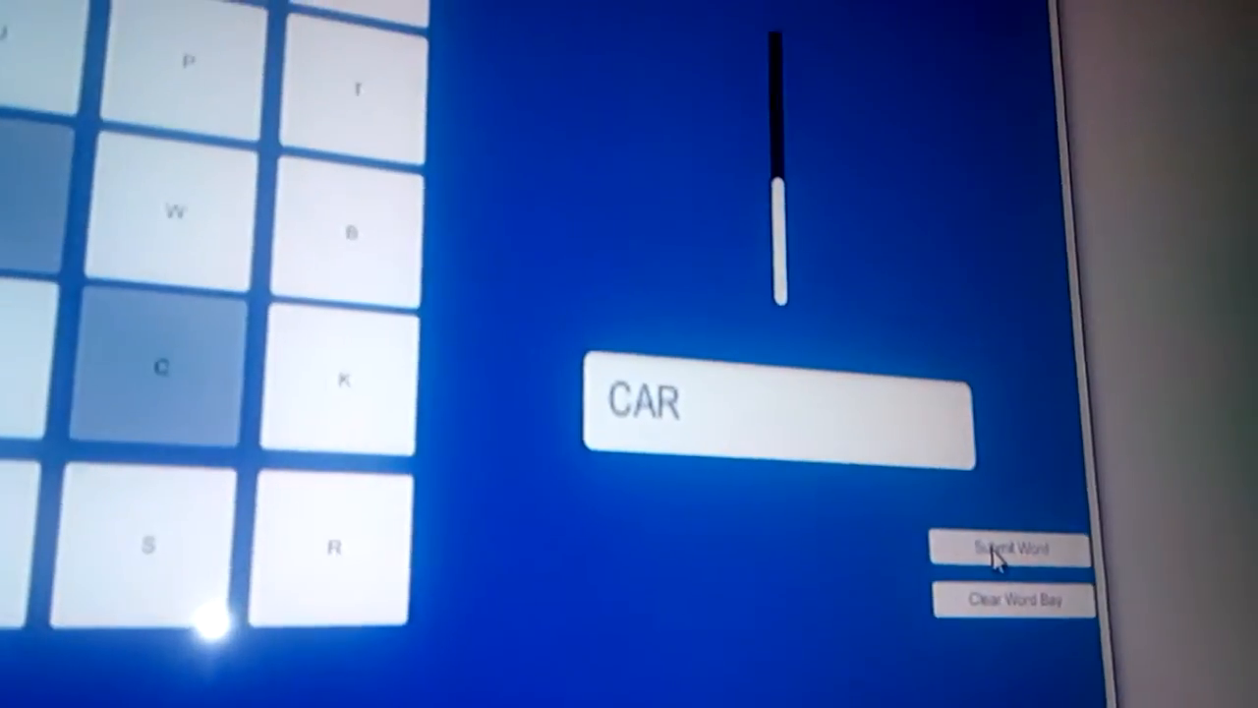
Step: Submit the word CAR and start a new word with the M tile
click(1007, 548)
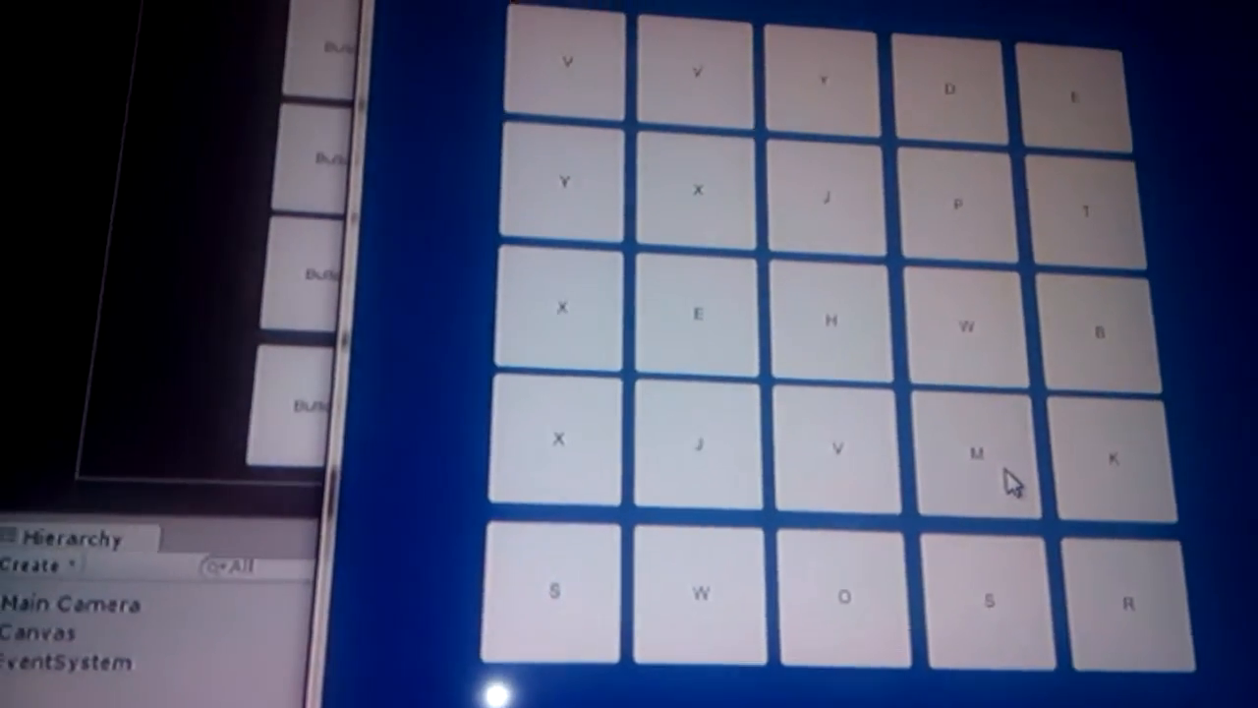
click(973, 457)
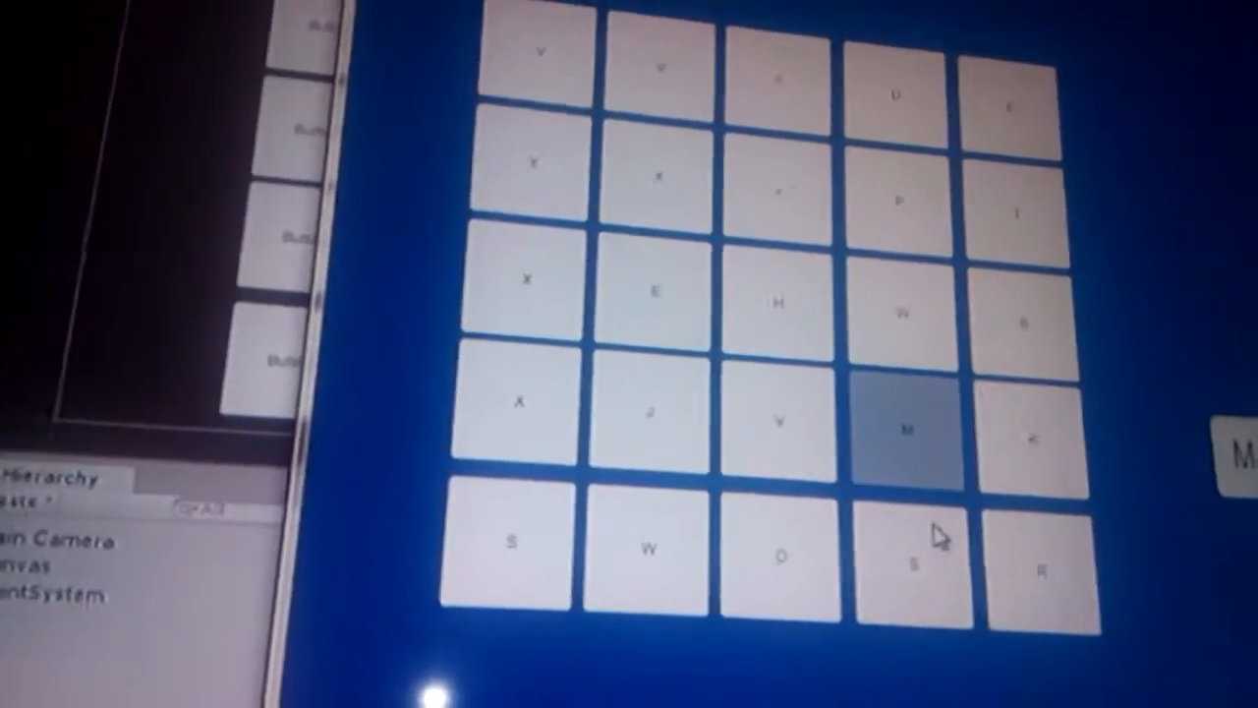